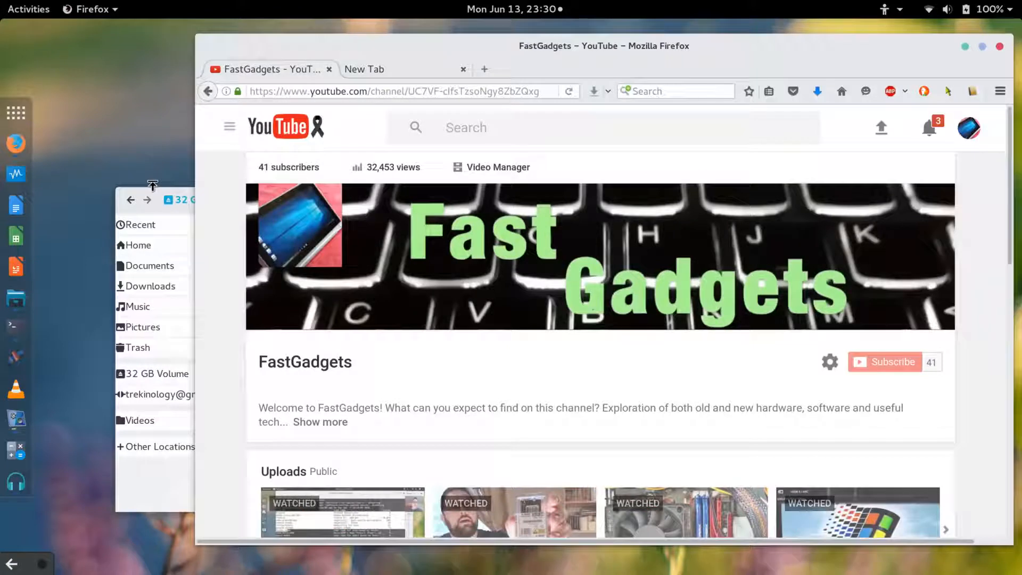
{"action": "mouse_move", "coordinate": [17, 112]}
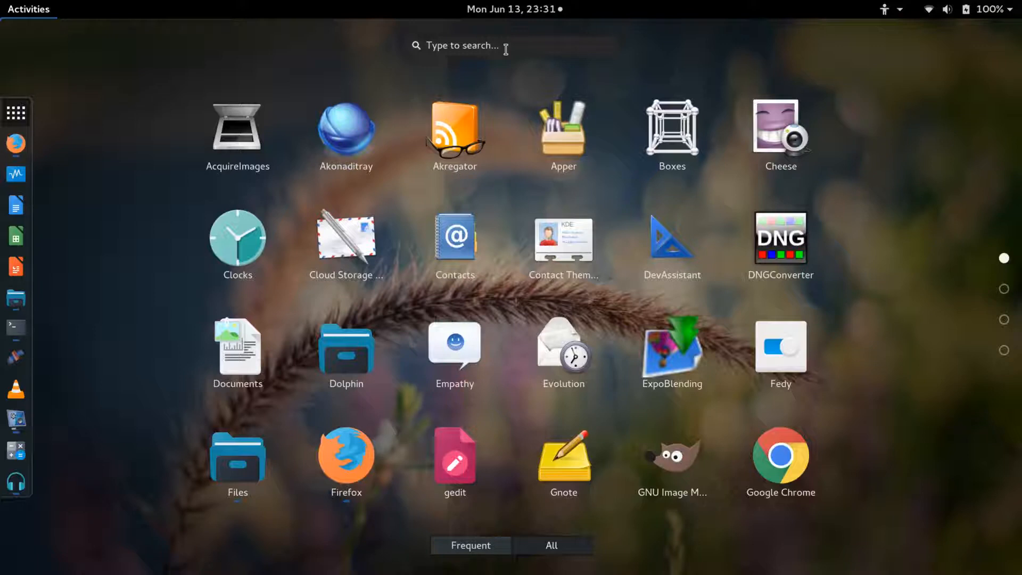
Search Activities for 'software' to list the Software app.
{"action": "type", "text": "software"}
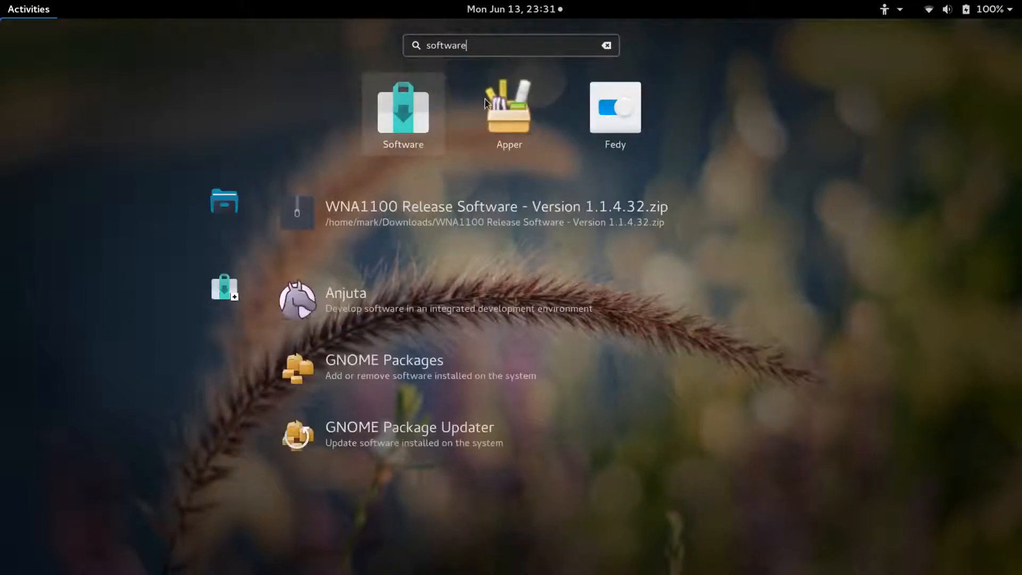
{"action": "mouse_move", "coordinate": [413, 114]}
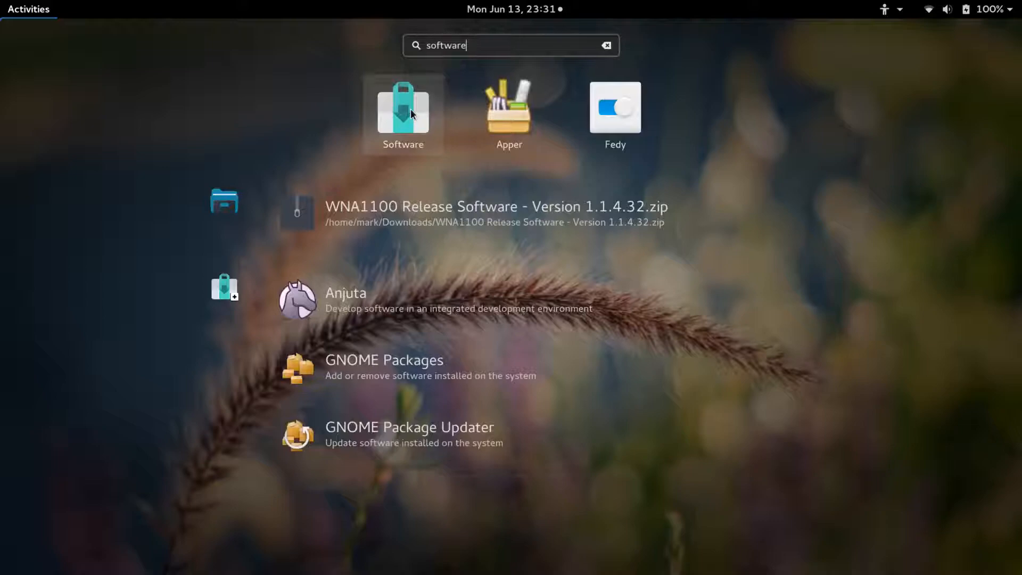
Install MultiWriter from a 'usb' search in GNOME Software, then return to Activities.
{"action": "left_click", "coordinate": [403, 111]}
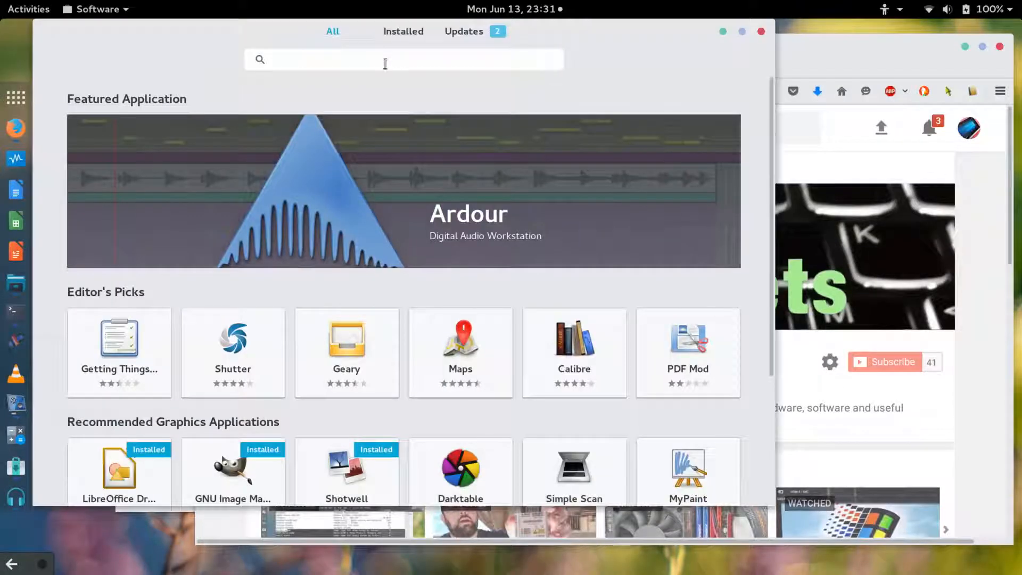
{"action": "type", "text": "usb"}
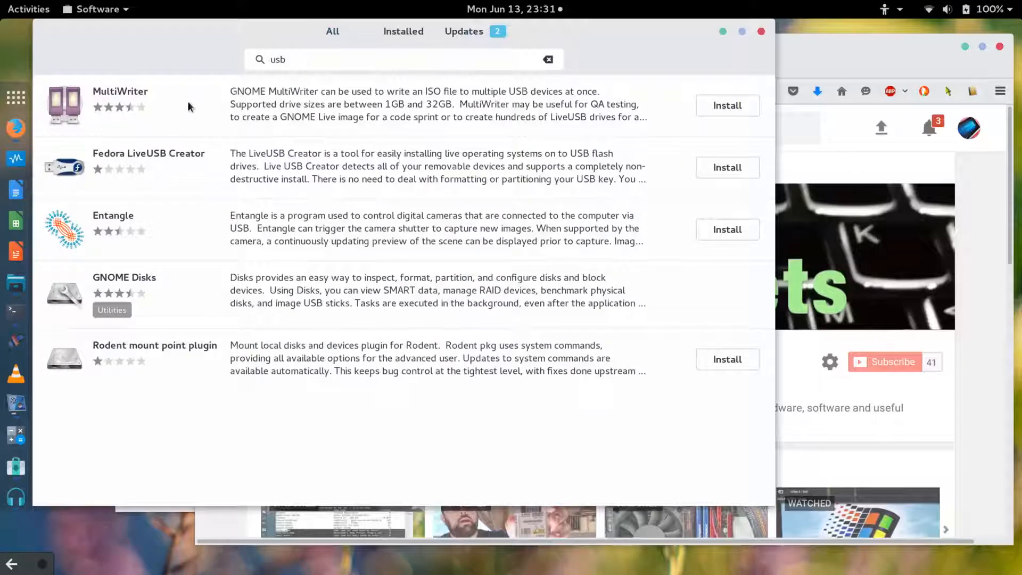
{"action": "mouse_move", "coordinate": [178, 120]}
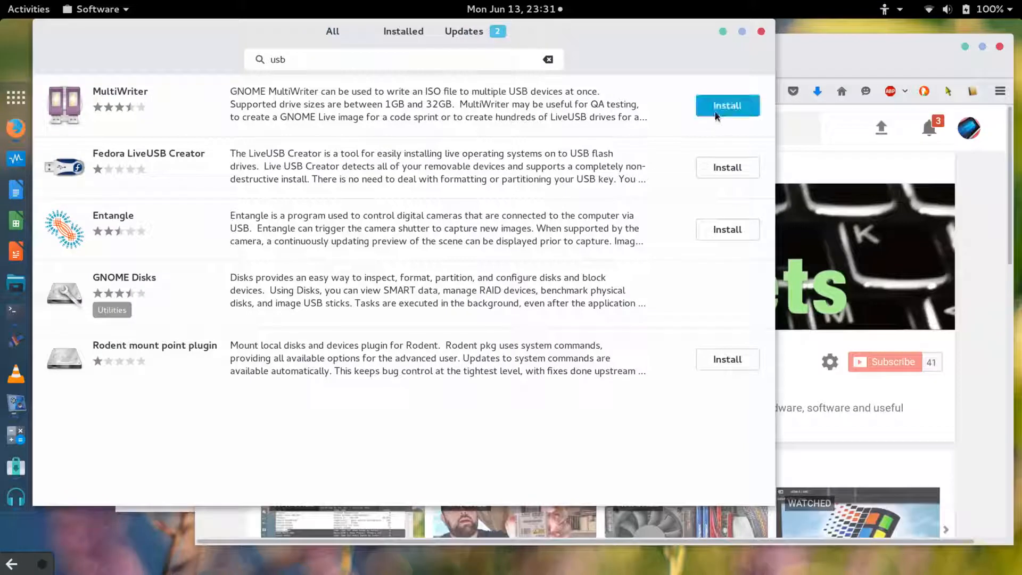
{"action": "left_click", "coordinate": [728, 105]}
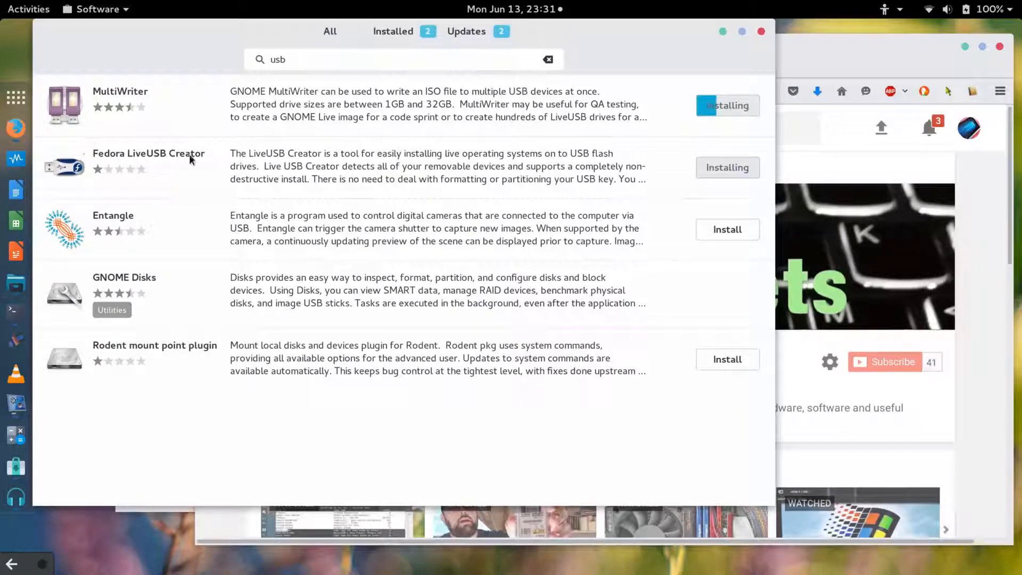
{"action": "mouse_move", "coordinate": [227, 173]}
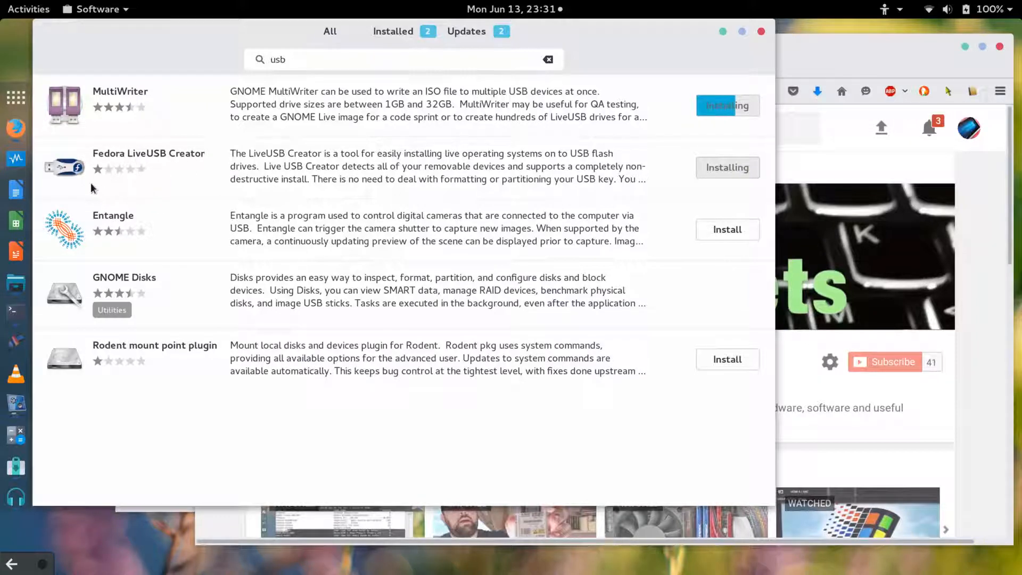
{"action": "mouse_move", "coordinate": [141, 173]}
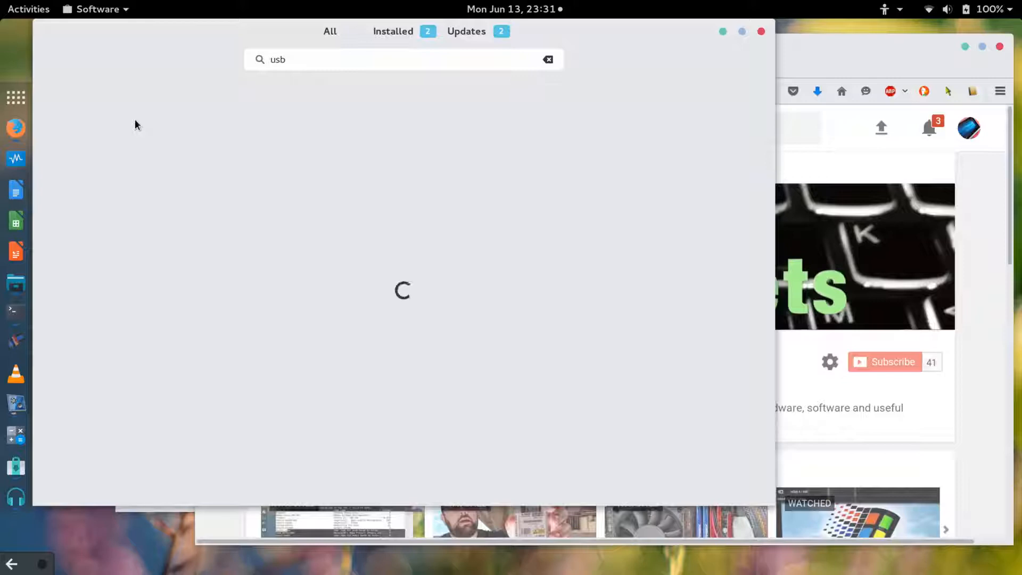
{"action": "left_click", "coordinate": [392, 31]}
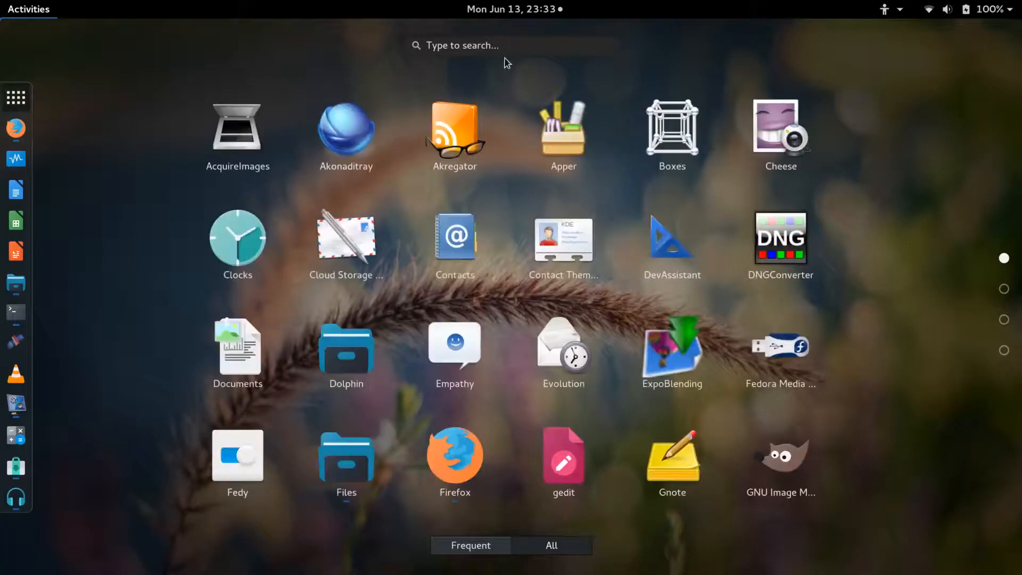
Search Activities for 'Live' and launch Fedora Media Writer.
{"action": "type", "text": "Liv"}
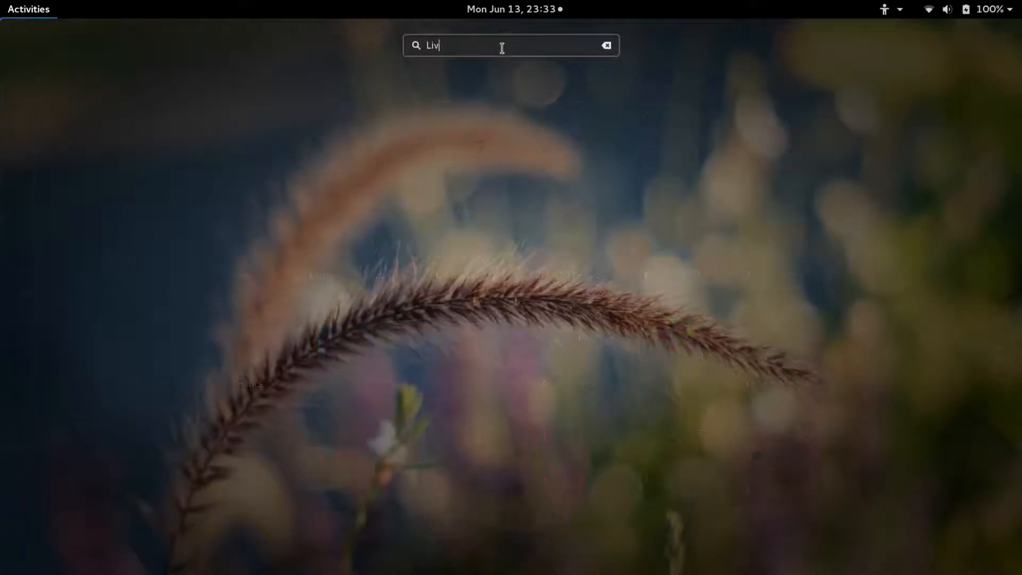
{"action": "type", "text": "e"}
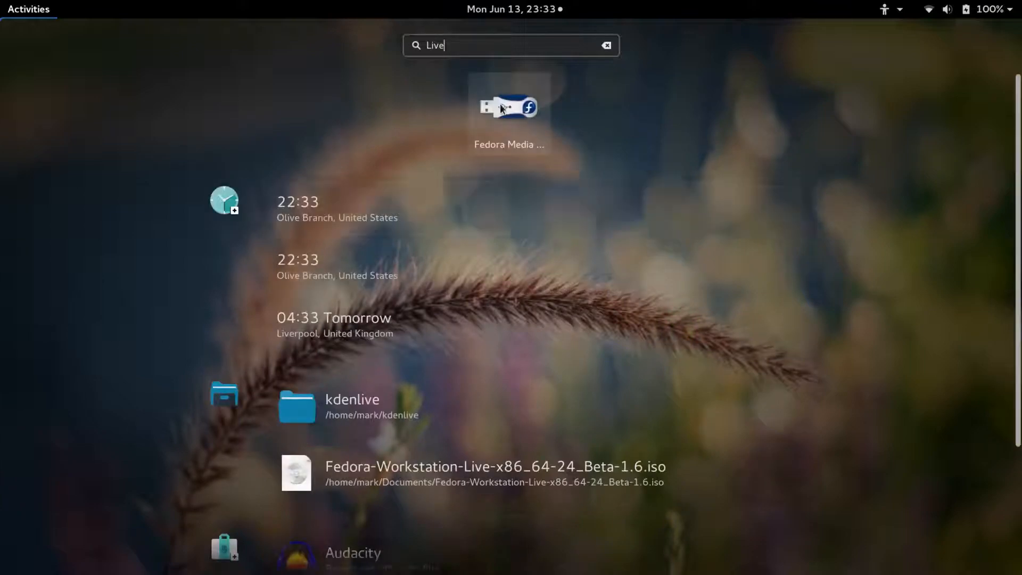
{"action": "left_click", "coordinate": [508, 106]}
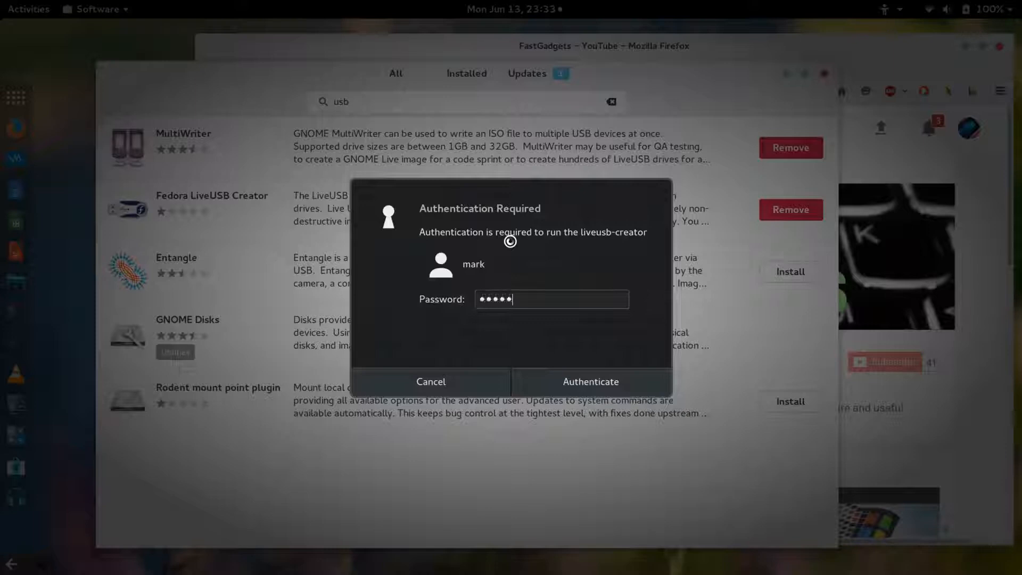
Authenticate Fedora Media Writer and reposition its window on the desktop.
{"action": "left_click", "coordinate": [591, 382]}
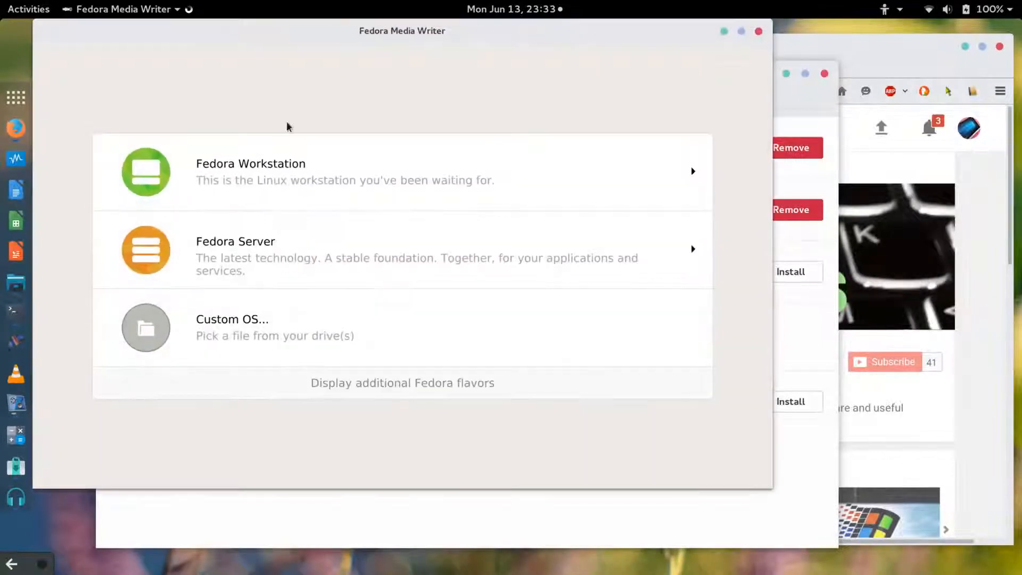
{"action": "left_click_drag", "start_coordinate": [403, 31], "coordinate": [487, 54]}
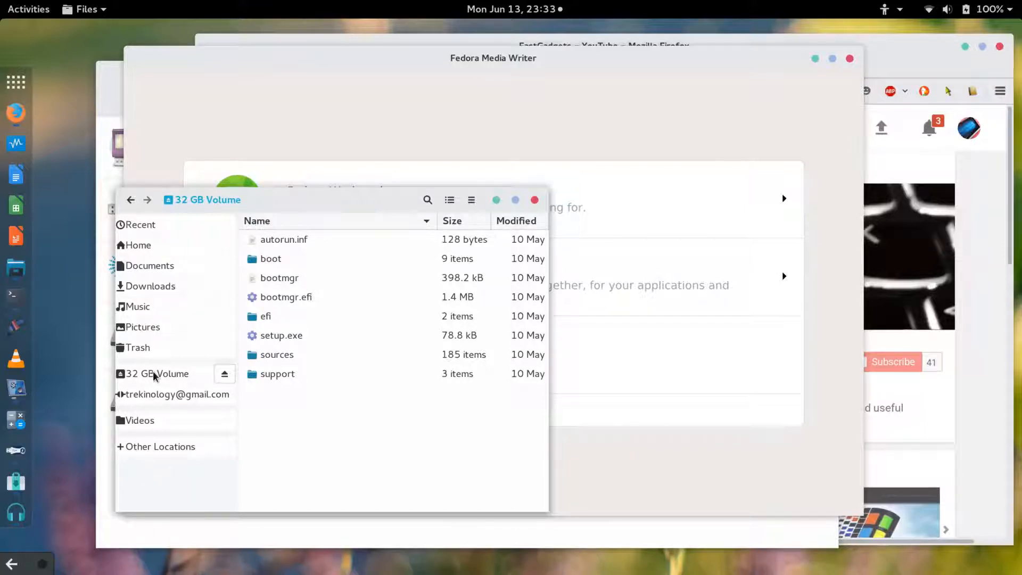
{"action": "mouse_move", "coordinate": [598, 458]}
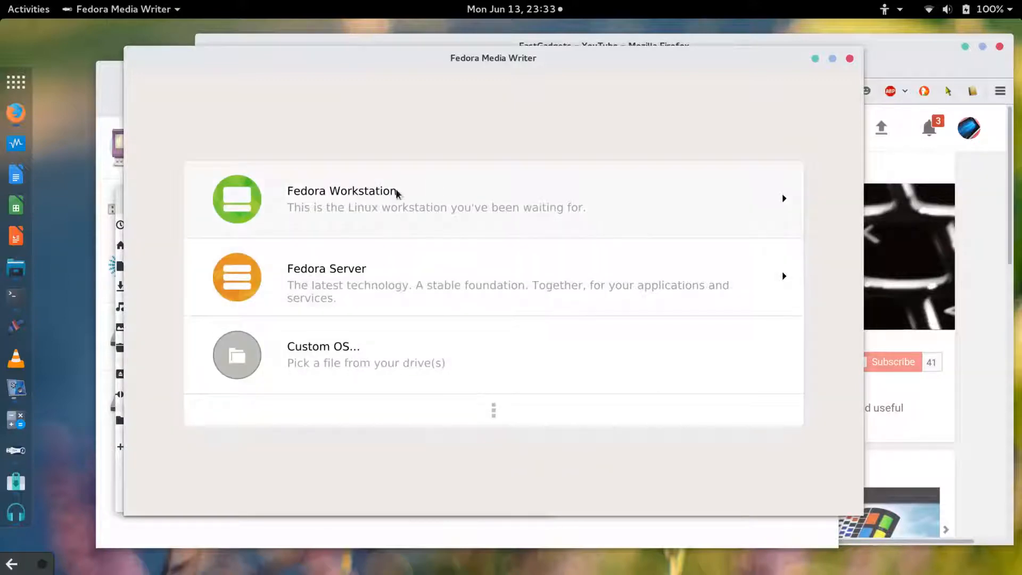
{"action": "mouse_move", "coordinate": [407, 207]}
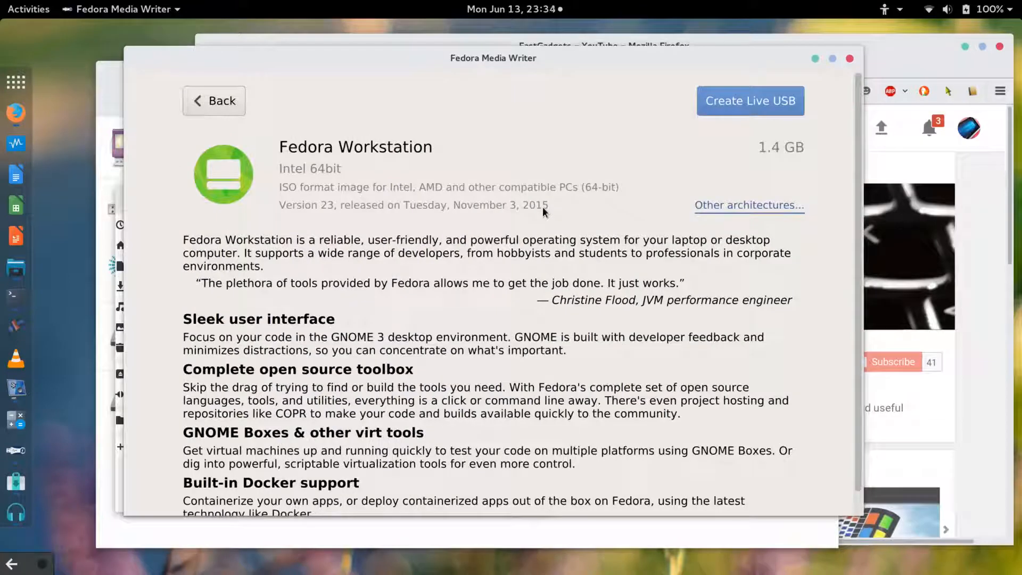
{"action": "mouse_move", "coordinate": [784, 121]}
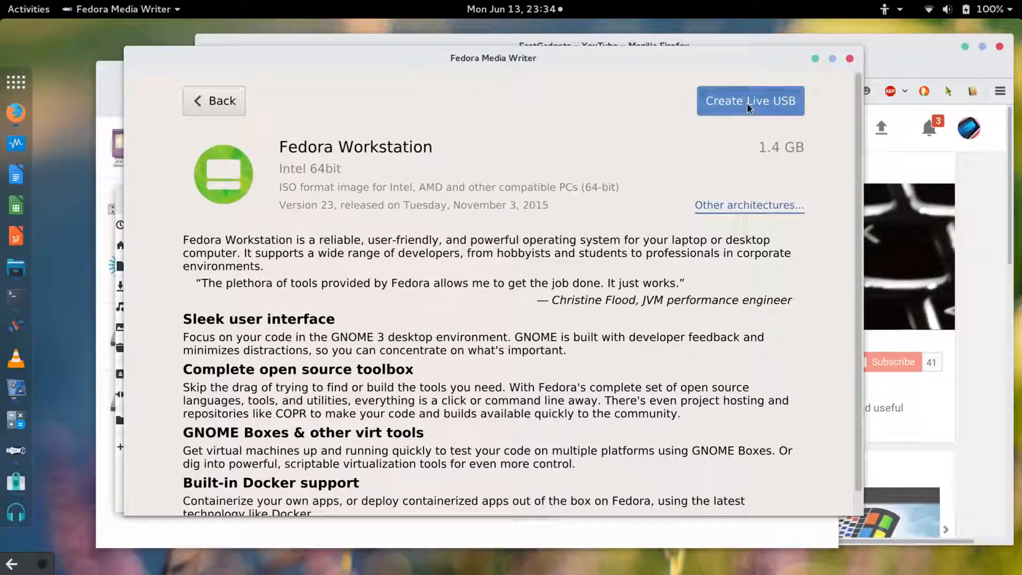
Start creating a Fedora Workstation live USB targeting the 32 GB PNY drive.
{"action": "left_click", "coordinate": [751, 101]}
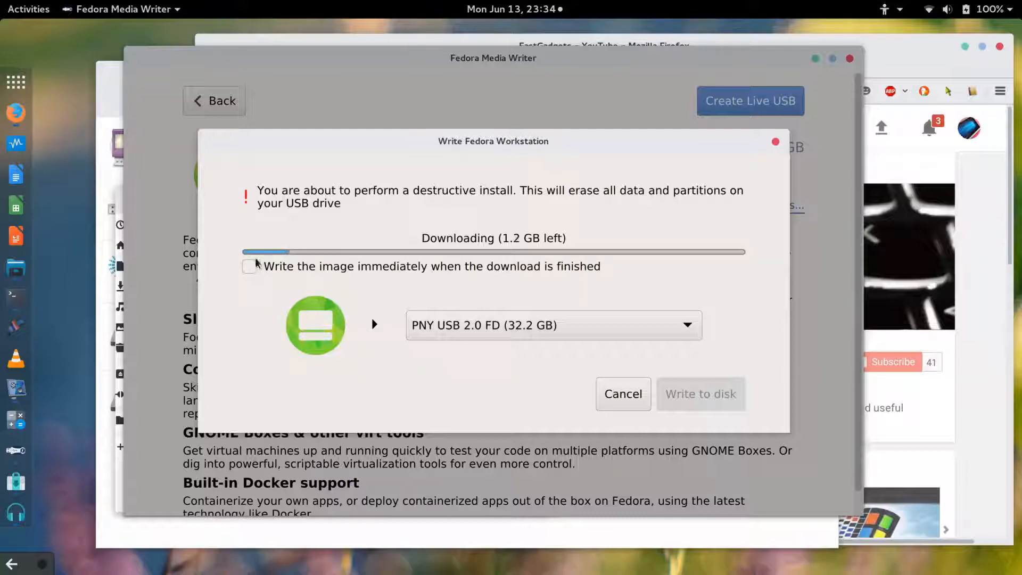
Enable writing the image immediately when the Workstation download finishes.
{"action": "left_click", "coordinate": [250, 267]}
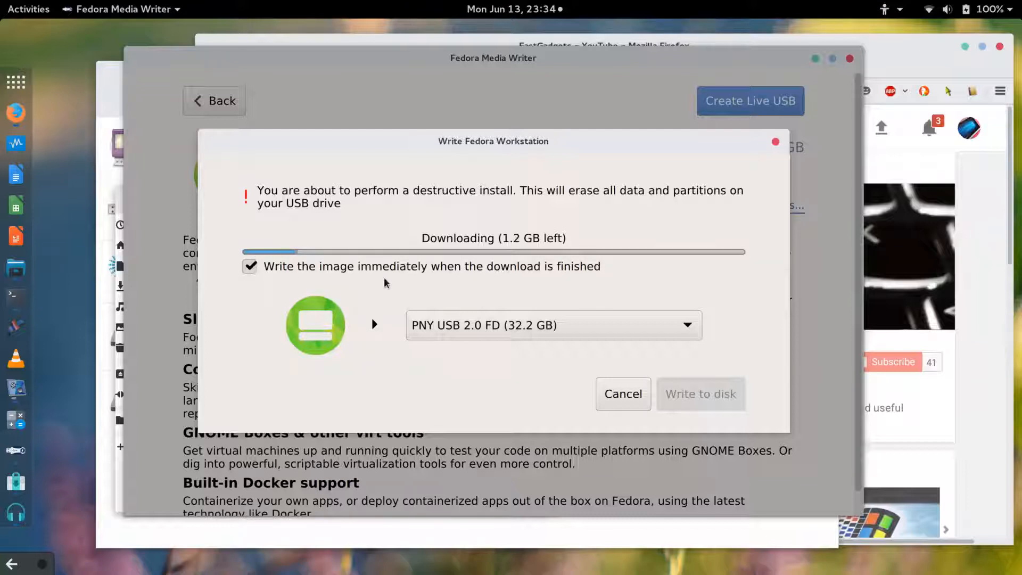
{"action": "mouse_move", "coordinate": [502, 225]}
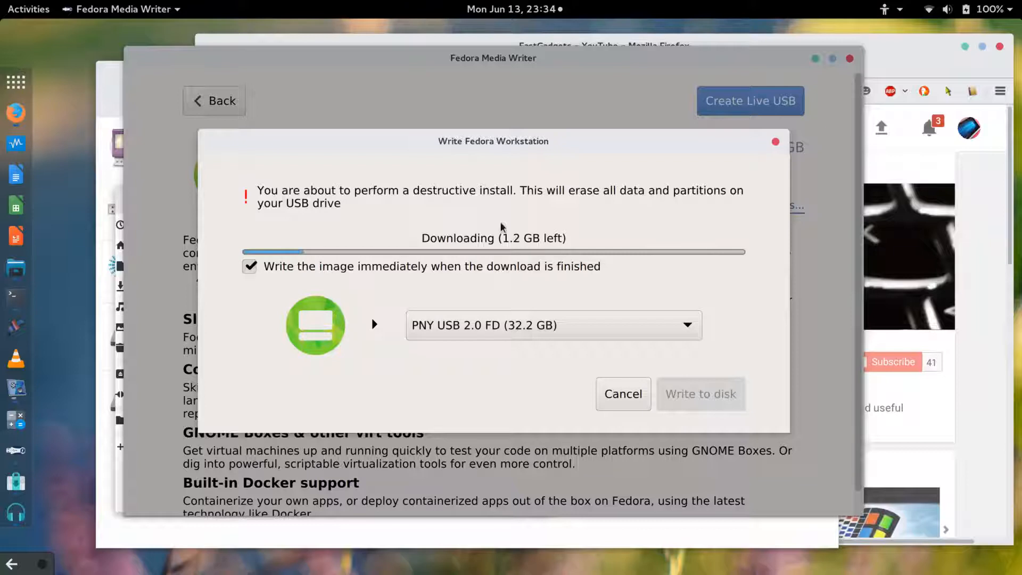
{"action": "mouse_move", "coordinate": [543, 272]}
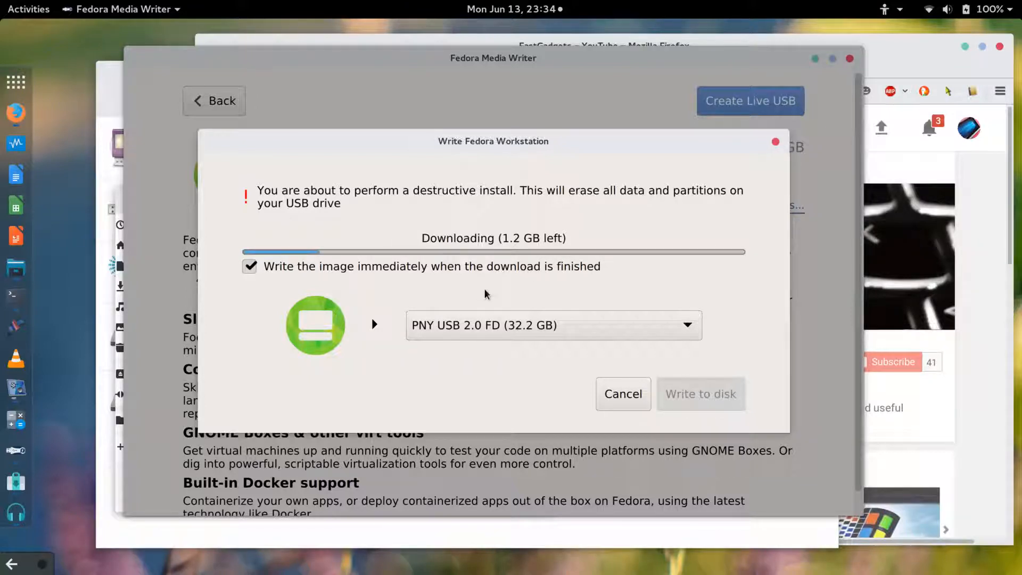
{"action": "mouse_move", "coordinate": [606, 267]}
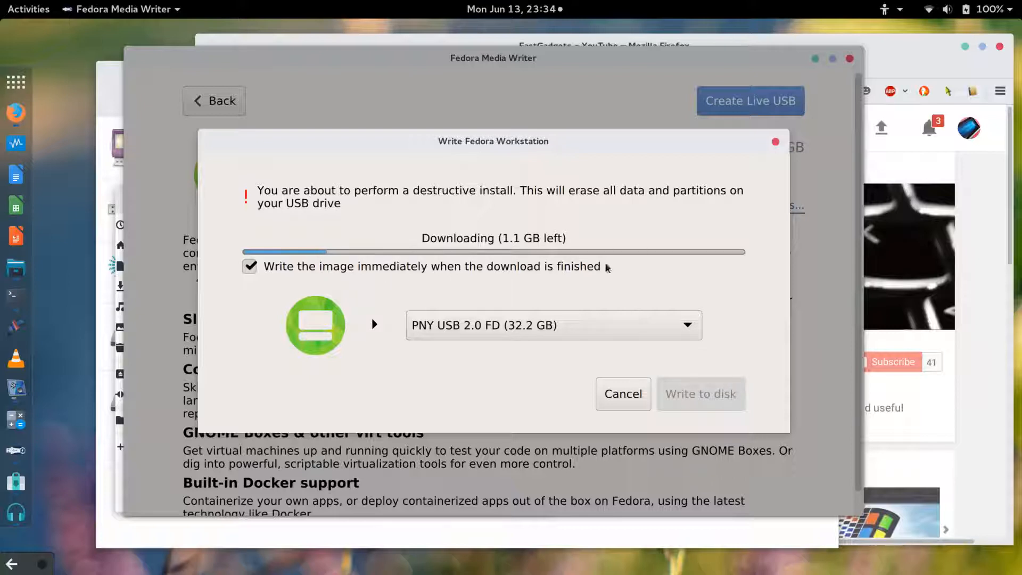
{"action": "mouse_move", "coordinate": [405, 331]}
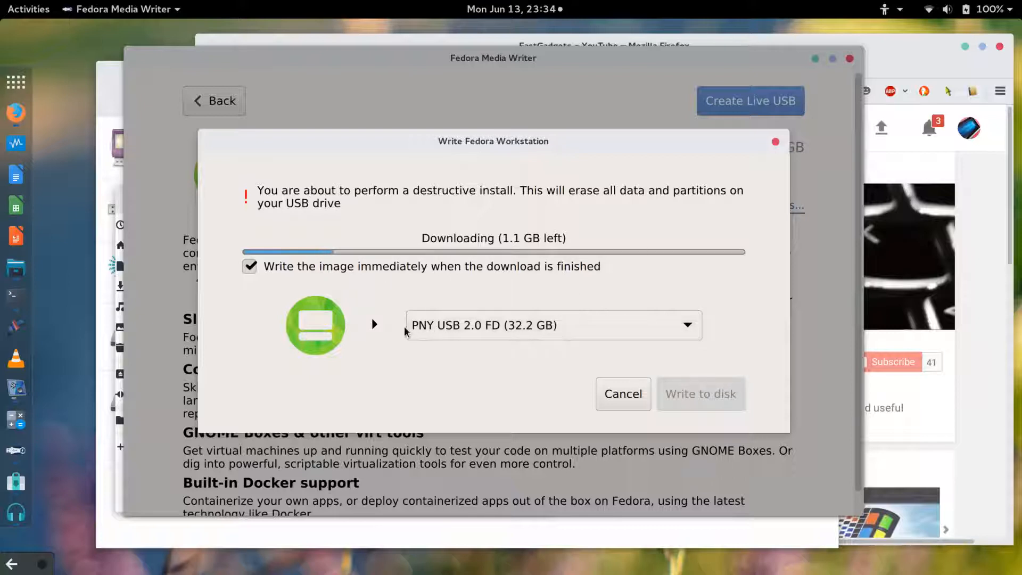
{"action": "mouse_move", "coordinate": [407, 307]}
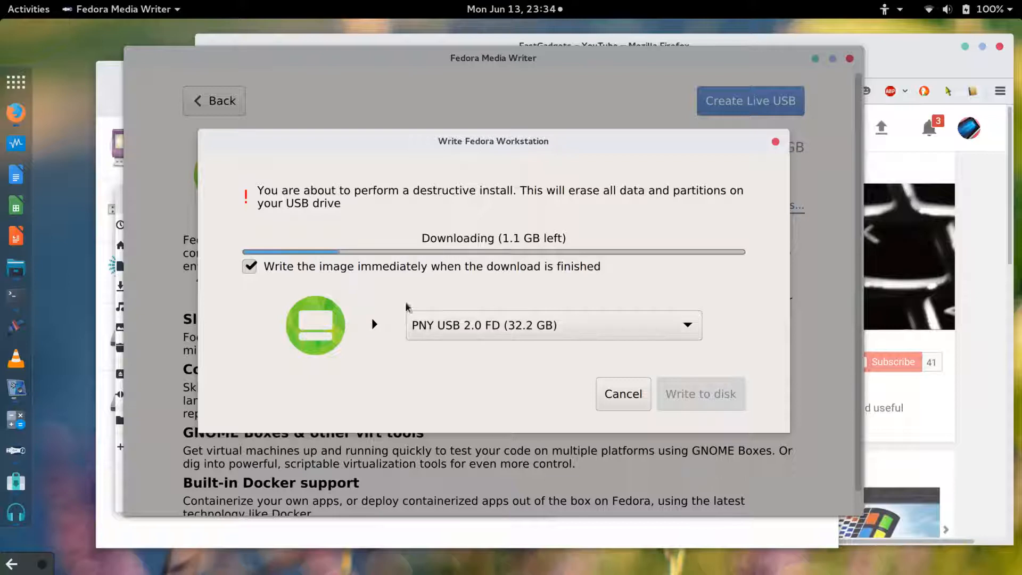
{"action": "mouse_move", "coordinate": [477, 357]}
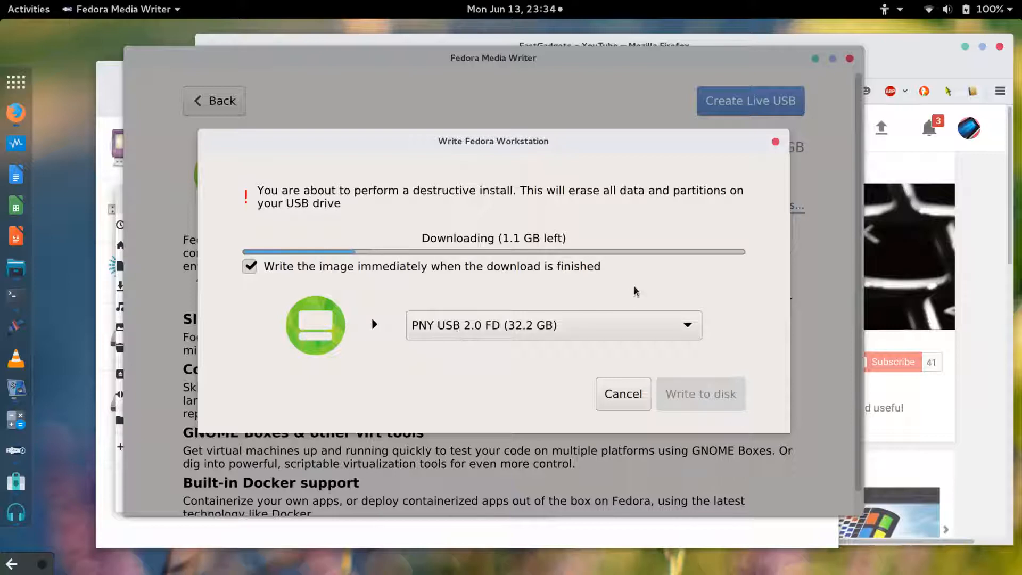
{"action": "mouse_move", "coordinate": [501, 411]}
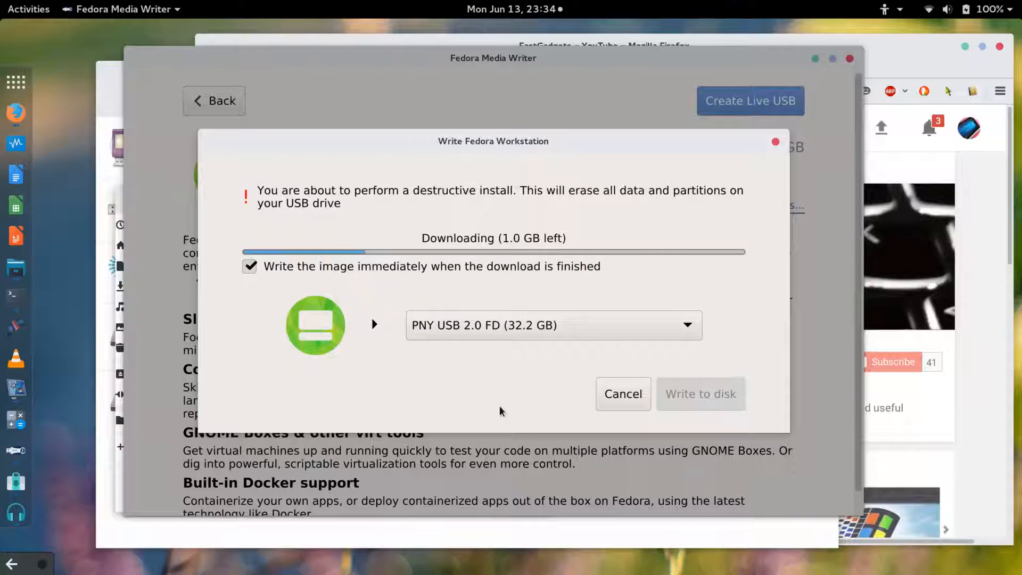
{"action": "mouse_move", "coordinate": [517, 276]}
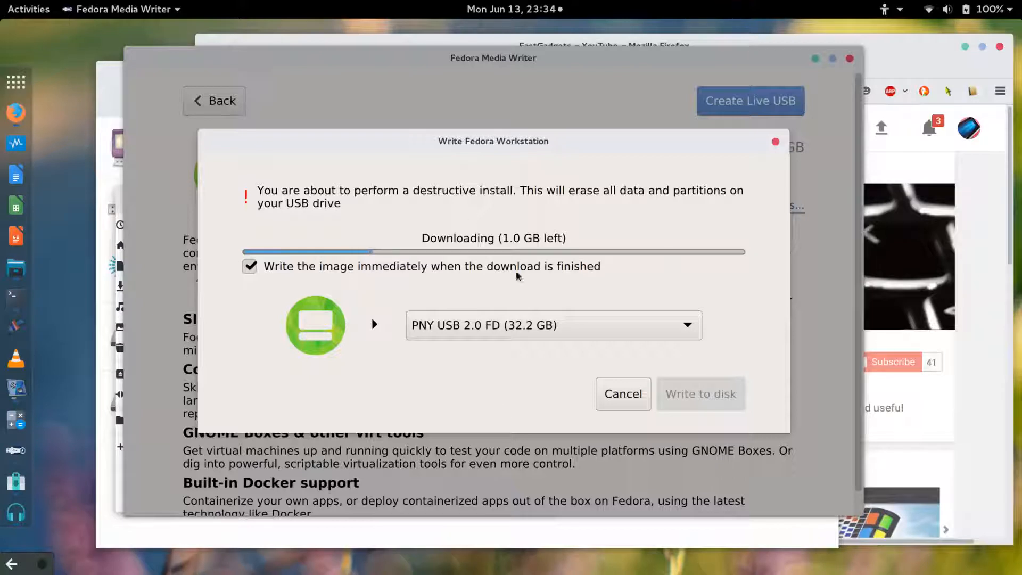
{"action": "mouse_move", "coordinate": [488, 269]}
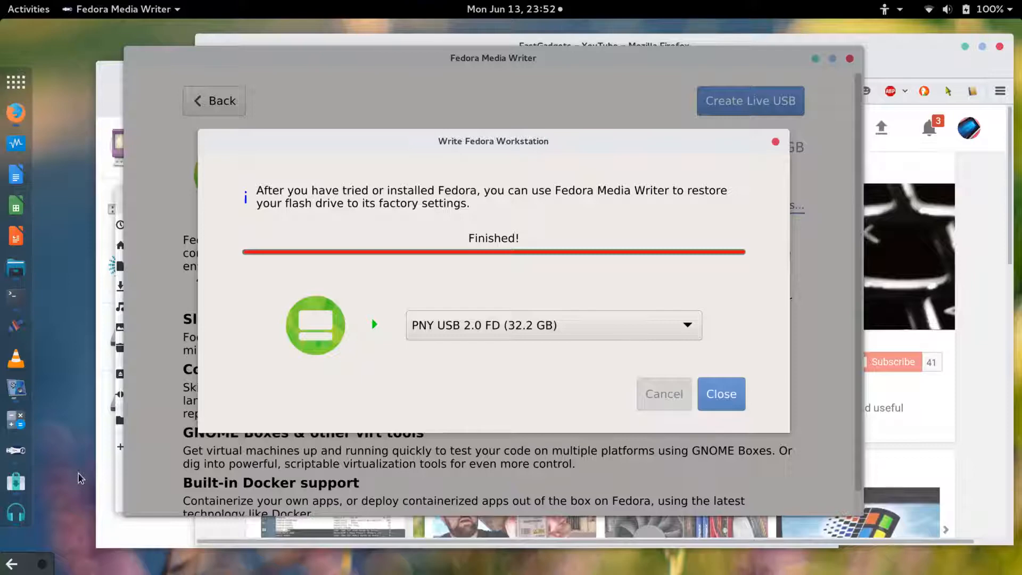
{"action": "mouse_move", "coordinate": [729, 403]}
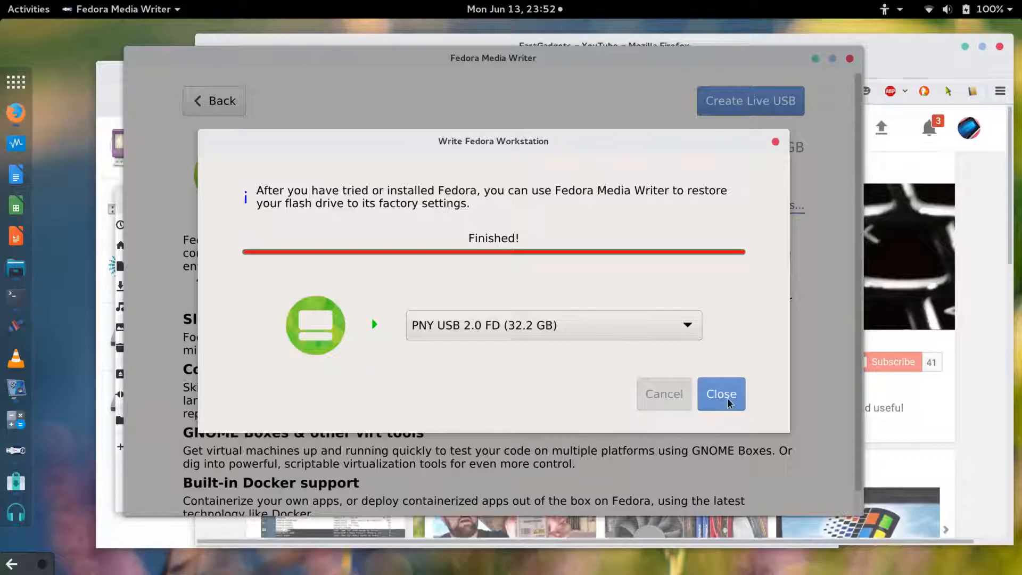
Close the finished Write Fedora Workstation dialog.
{"action": "left_click", "coordinate": [721, 394]}
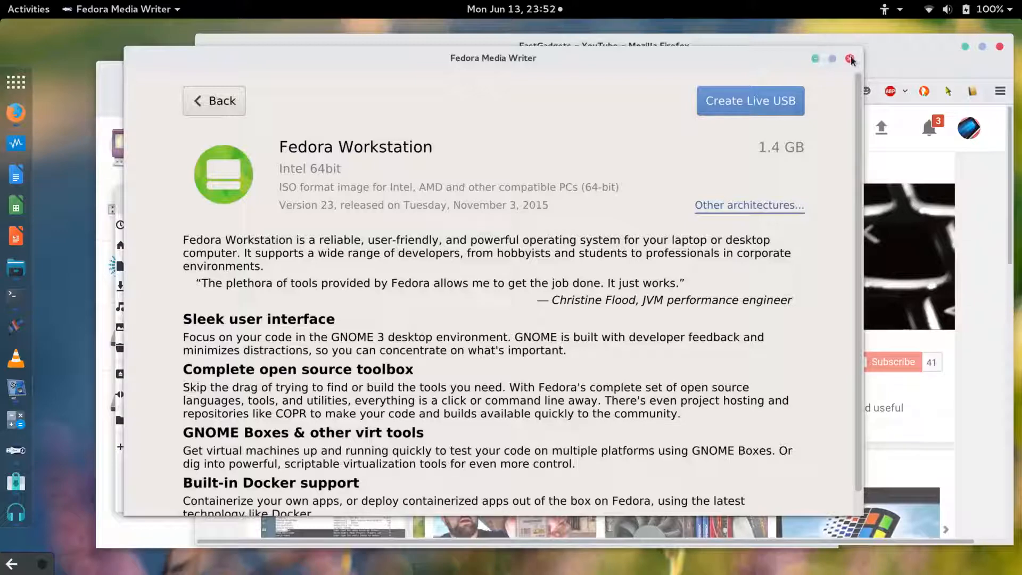
Close Fedora Media Writer and type a reboot command to boot the live USB.
{"action": "left_click", "coordinate": [847, 58]}
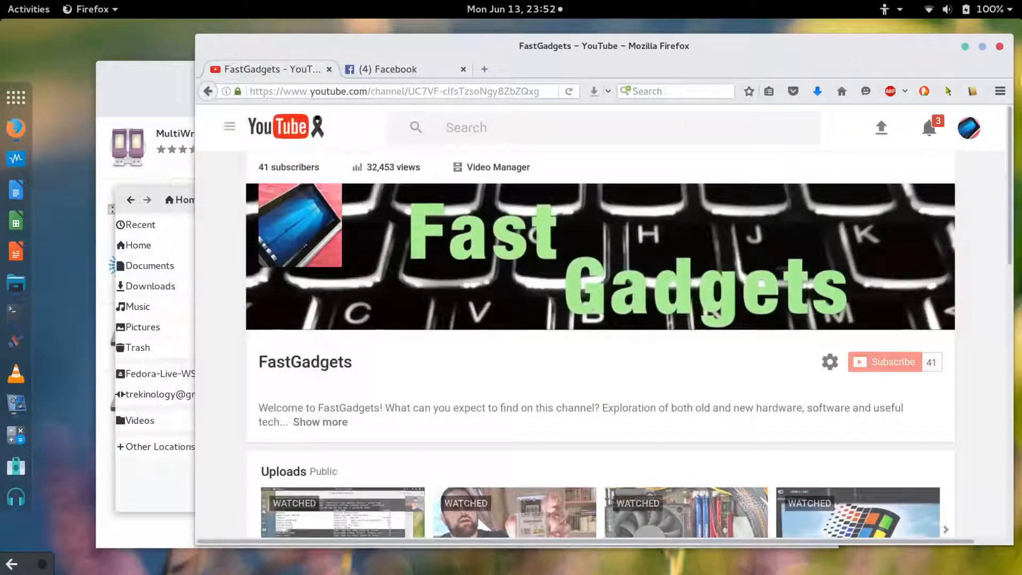
{"action": "mouse_move", "coordinate": [687, 165]}
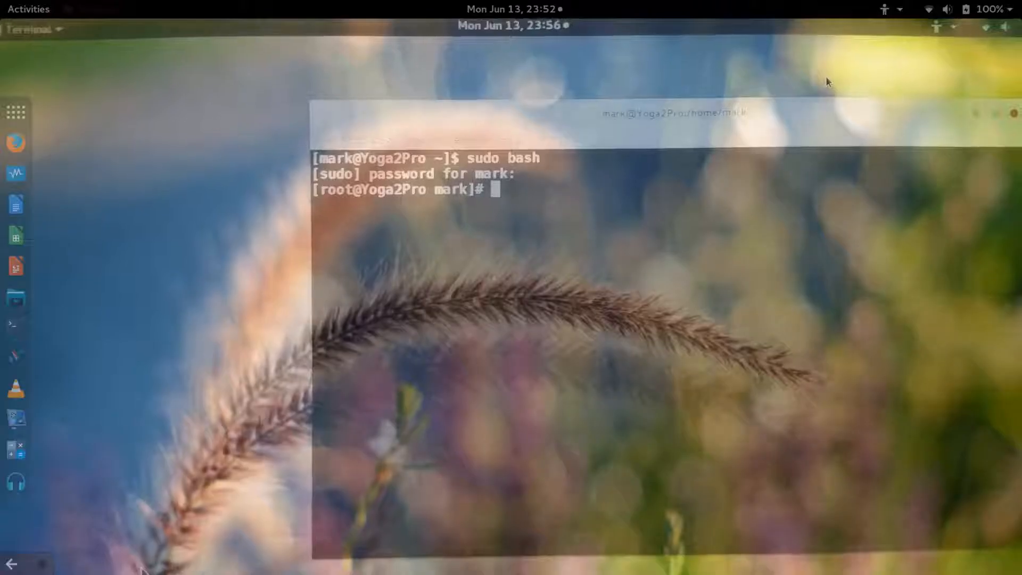
{"action": "type", "text": "reb"}
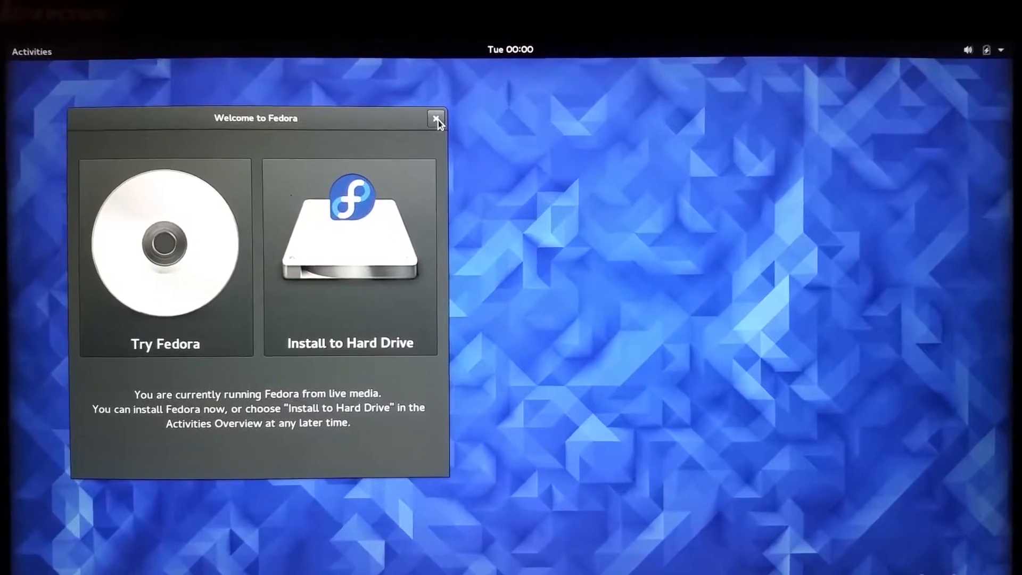
Close the Welcome to Fedora window and open the top-bar system status menu.
{"action": "left_click", "coordinate": [435, 118]}
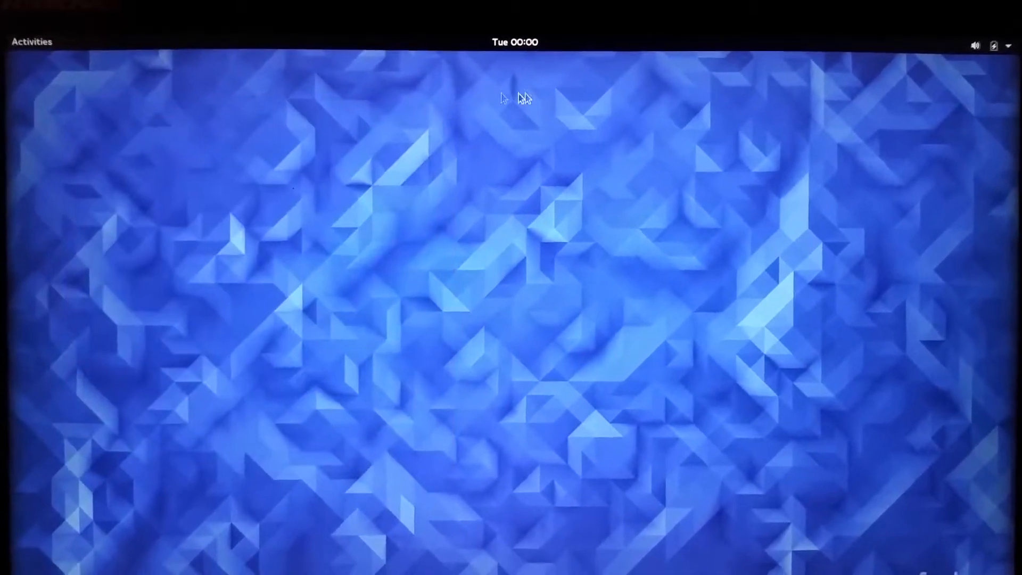
{"action": "left_click", "coordinate": [996, 45]}
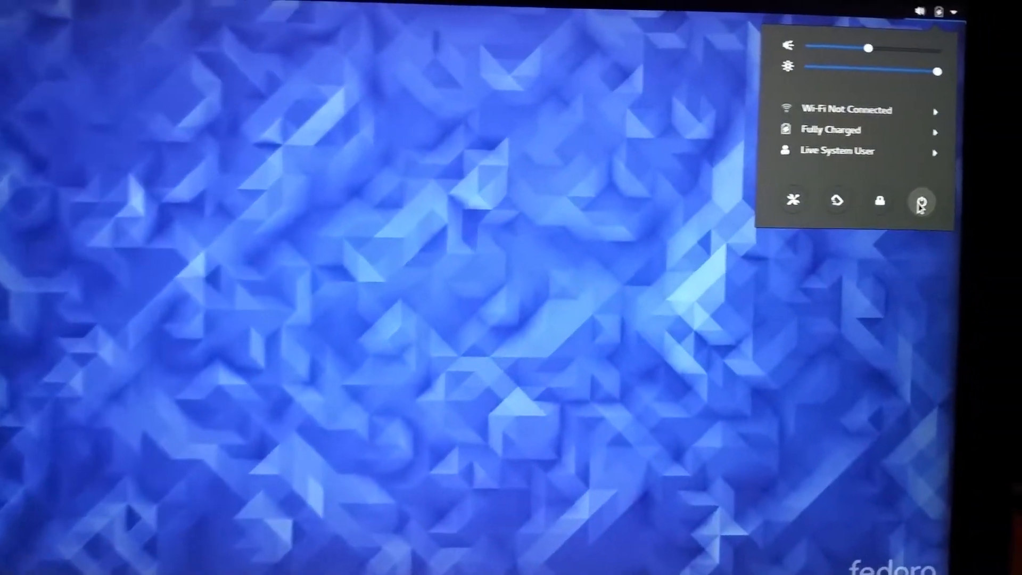